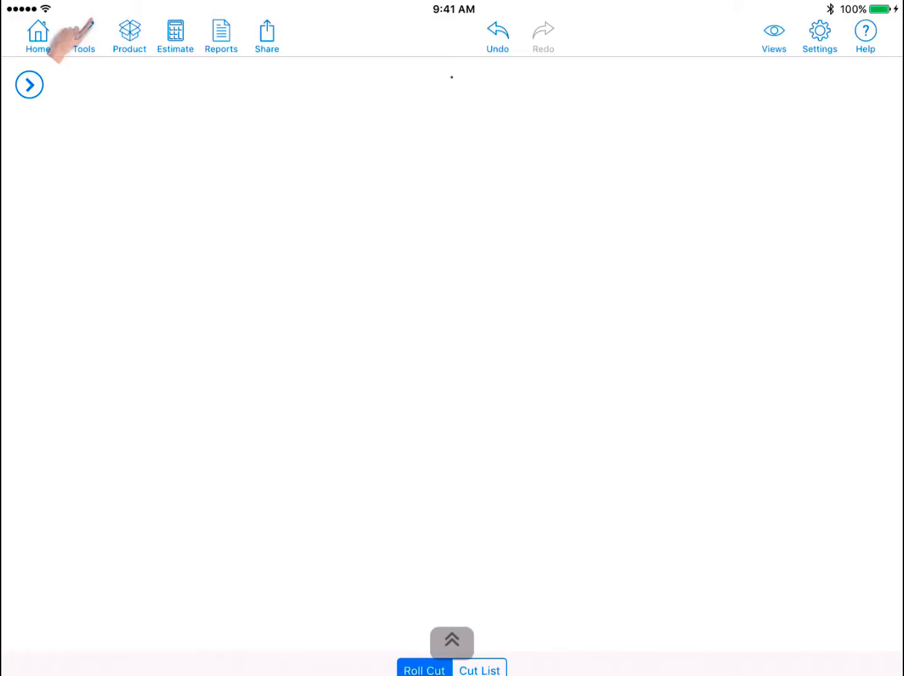
# Step: In FreeDraw, draw a 16'8" bottom wall and 16'10" right wall, then close the room
pyautogui.click(84, 35)
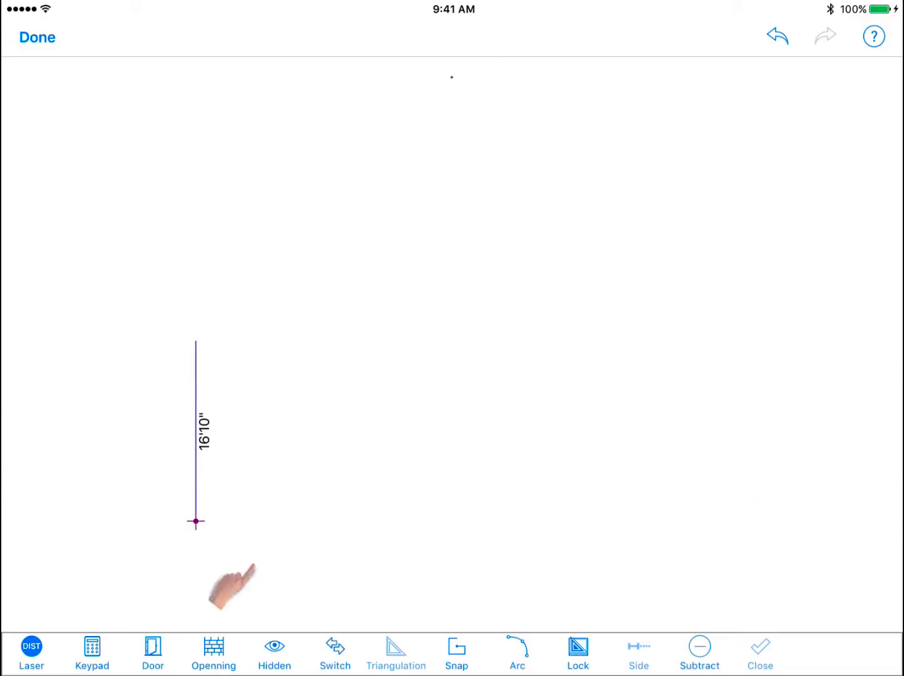
pyautogui.moveTo(196, 521); pyautogui.dragTo(375, 521)
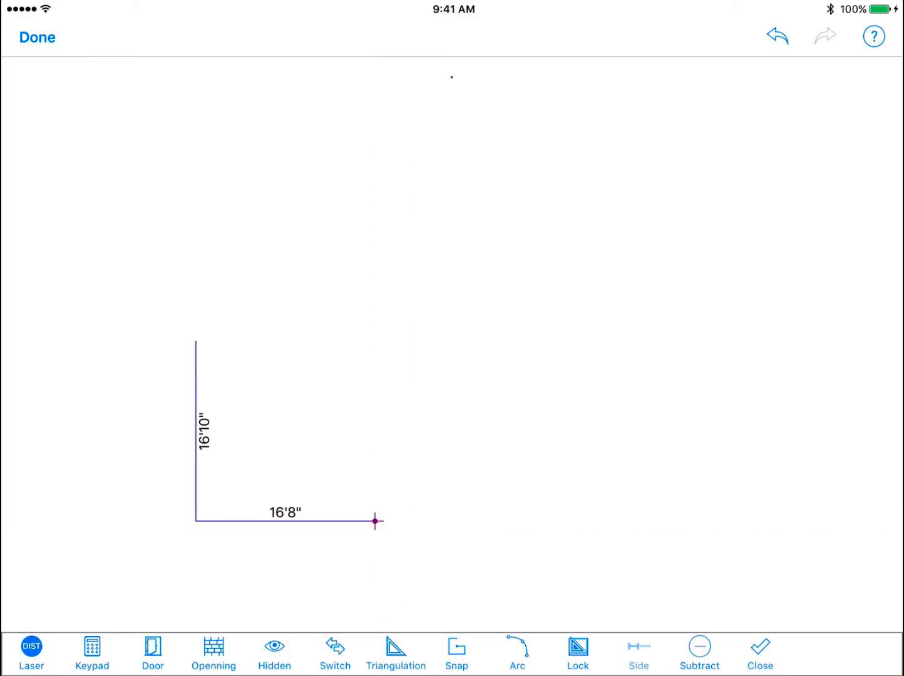
pyautogui.moveTo(374, 521); pyautogui.dragTo(375, 340)
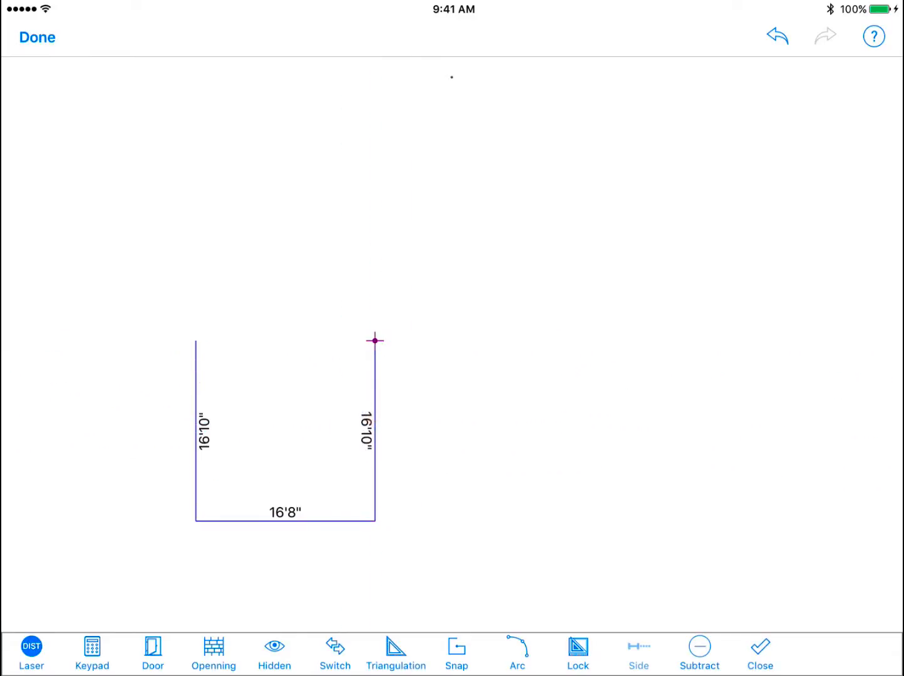
pyautogui.click(760, 652)
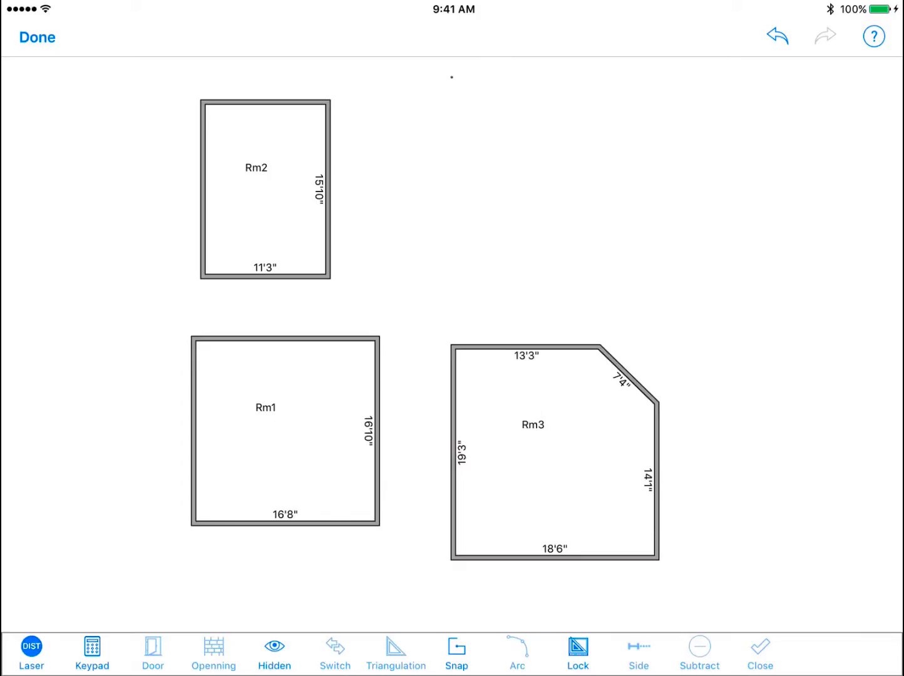
# Step: Use the Keypad to set exact lengths for the current wall and the next wall
pyautogui.click(92, 650)
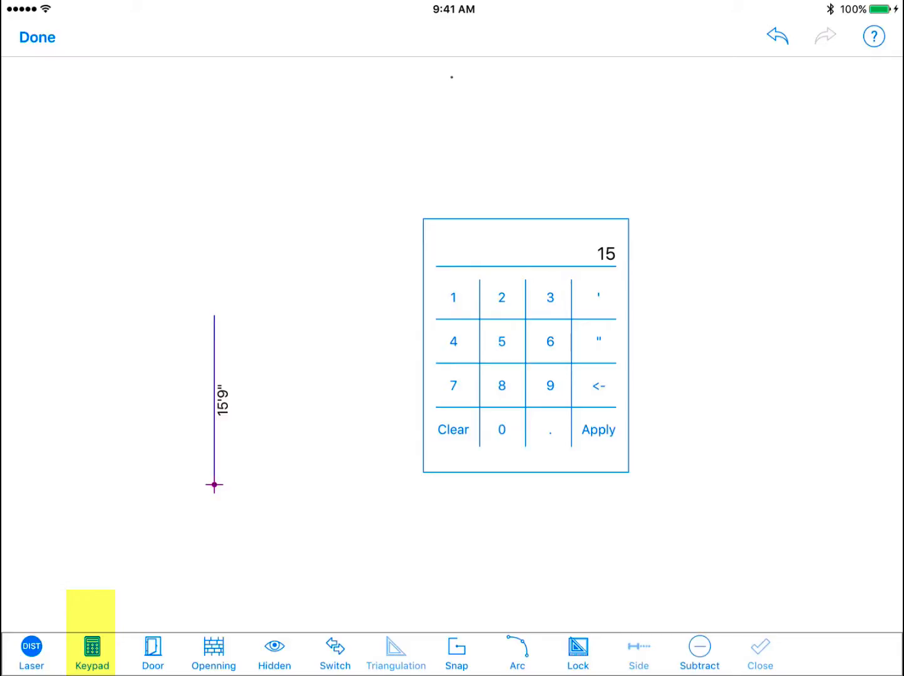
pyautogui.click(598, 296)
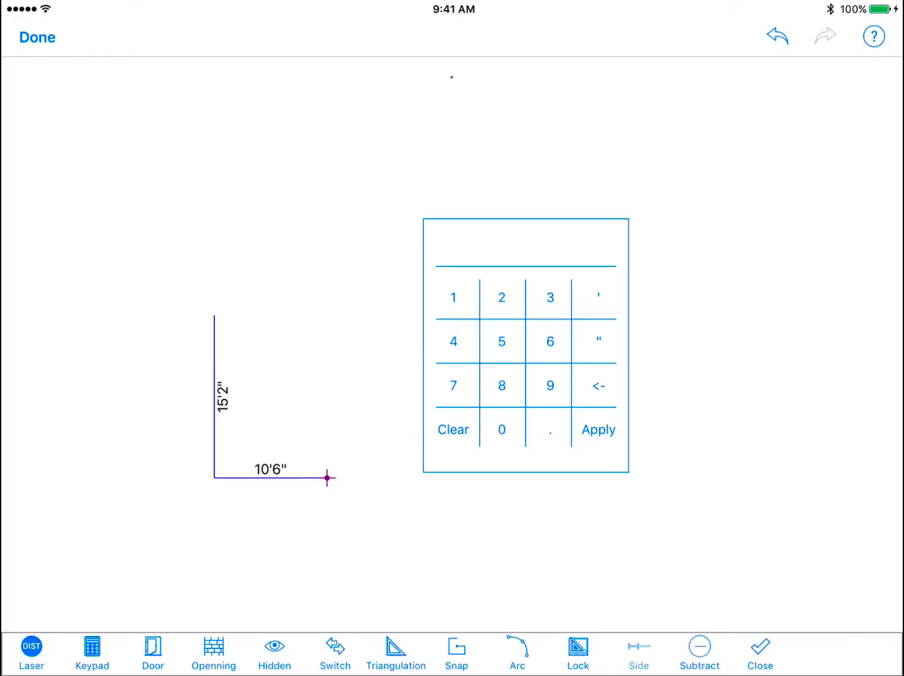
pyautogui.click(152, 647)
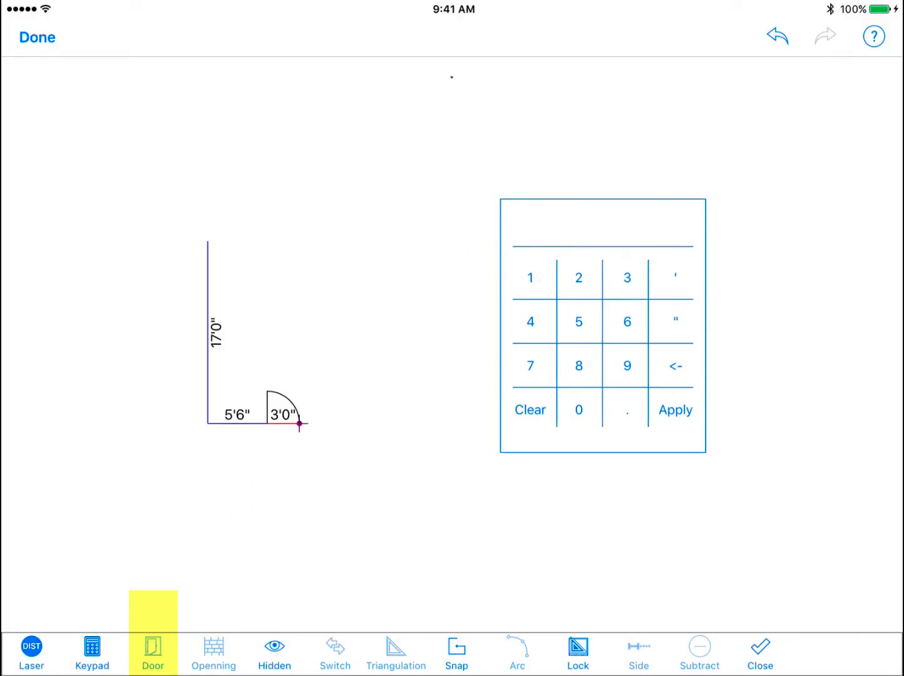
# Step: Enter door and wall measurements on the keypad, then close the door-fitted room as Rm1
pyautogui.click(626, 321)
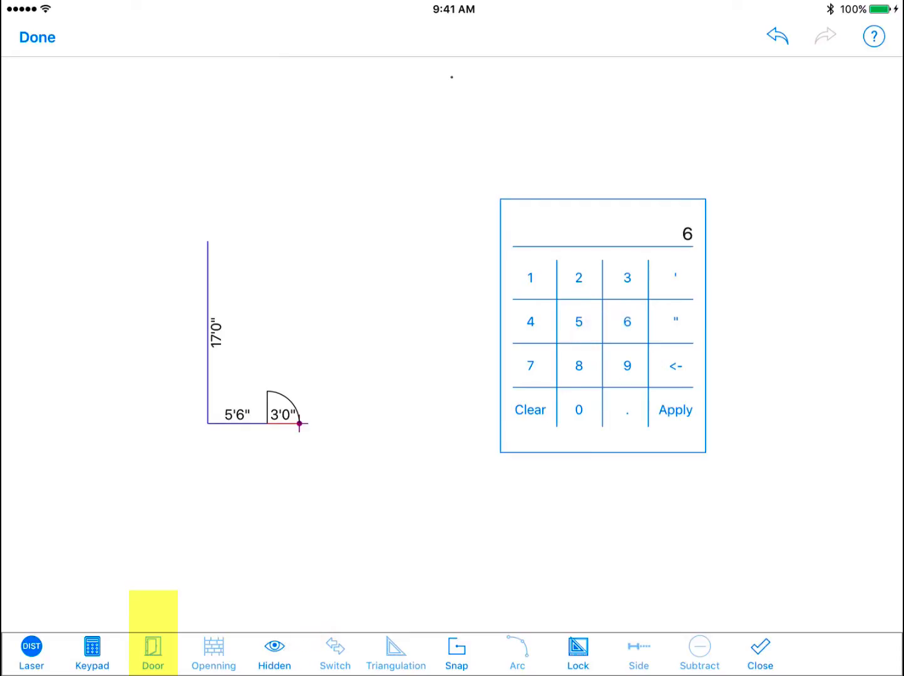
pyautogui.click(676, 410)
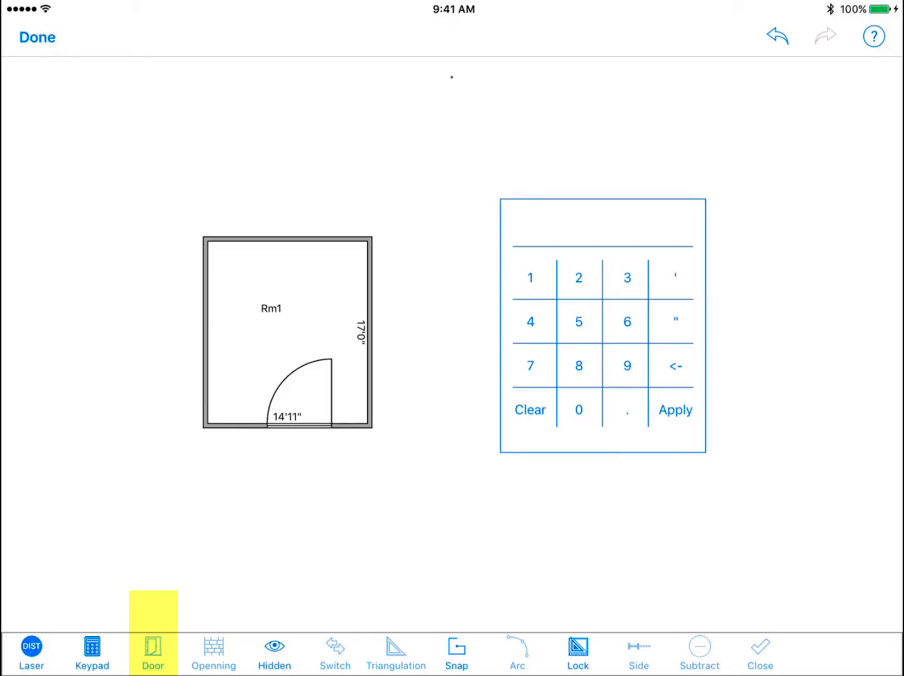
pyautogui.click(213, 651)
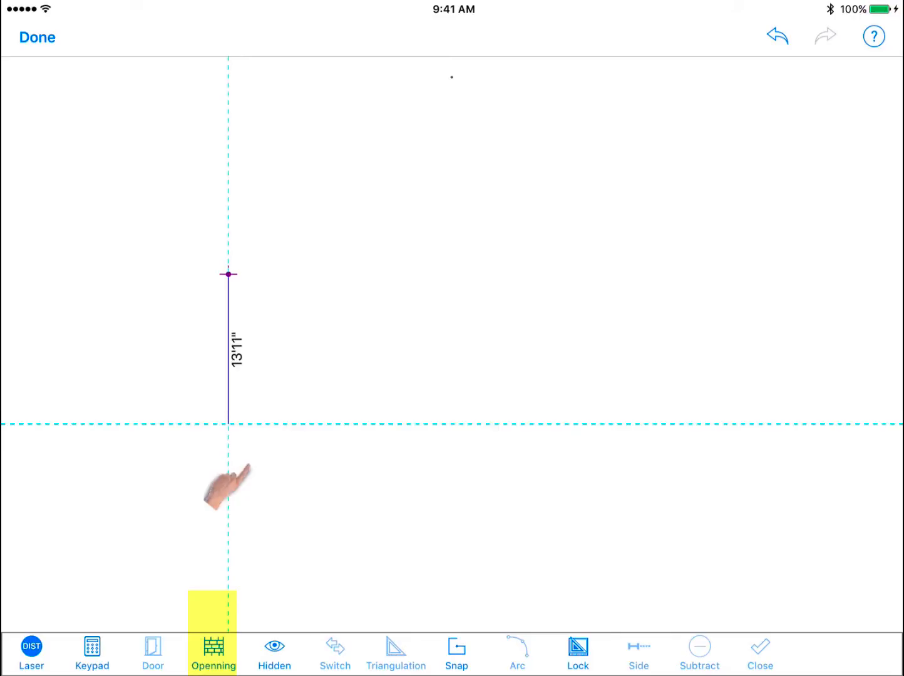
# Step: Draw the left wall and the wall beside the open 10'0" side, then close the rooms
pyautogui.moveTo(228, 274); pyautogui.dragTo(228, 453)
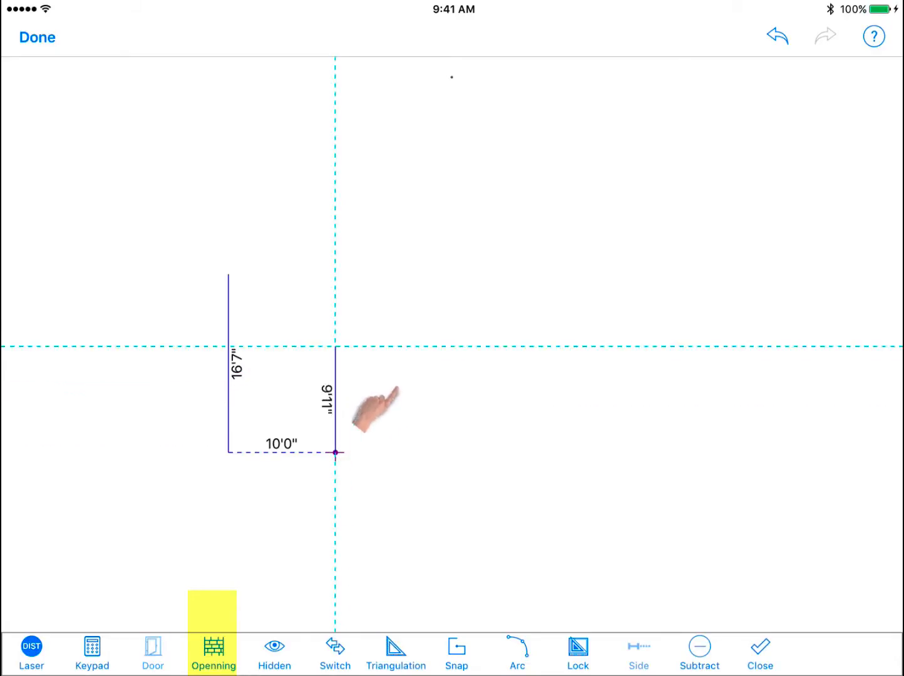
pyautogui.moveTo(336, 453); pyautogui.dragTo(336, 275)
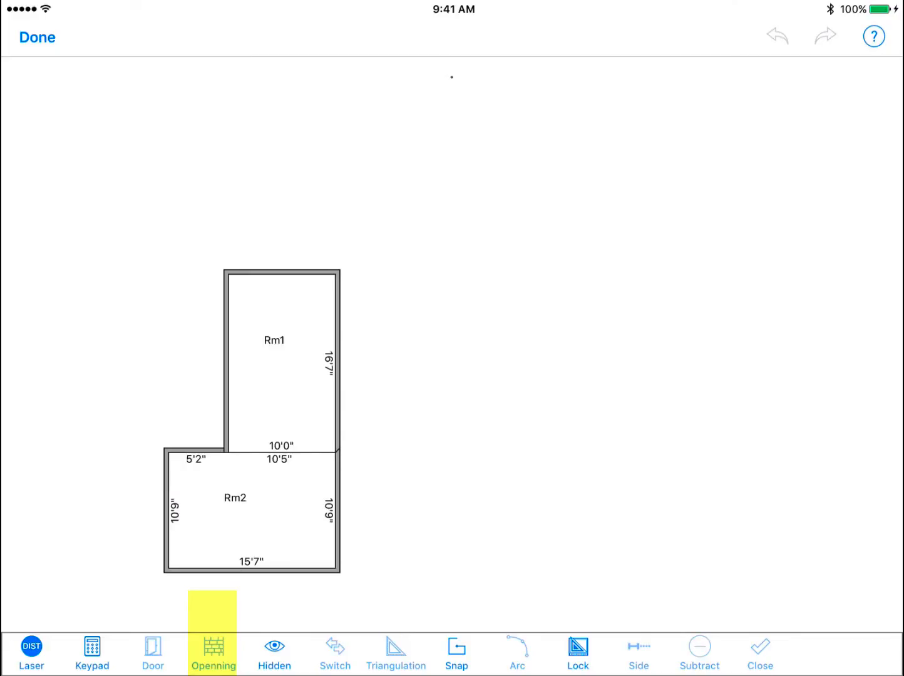
pyautogui.click(273, 650)
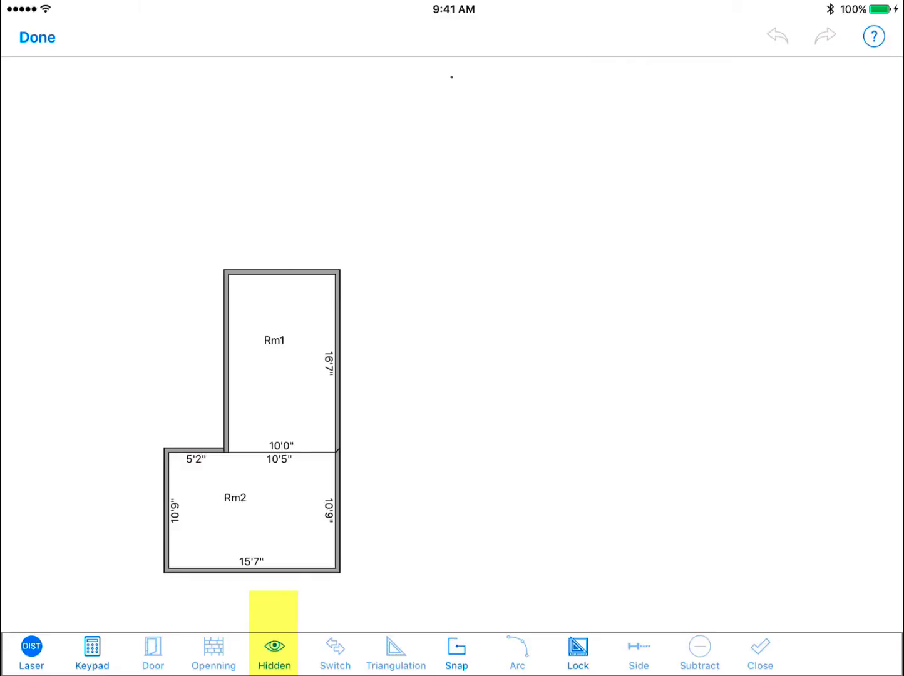
# Step: Tap Hidden and remove the current two-room sketch
pyautogui.click(273, 650)
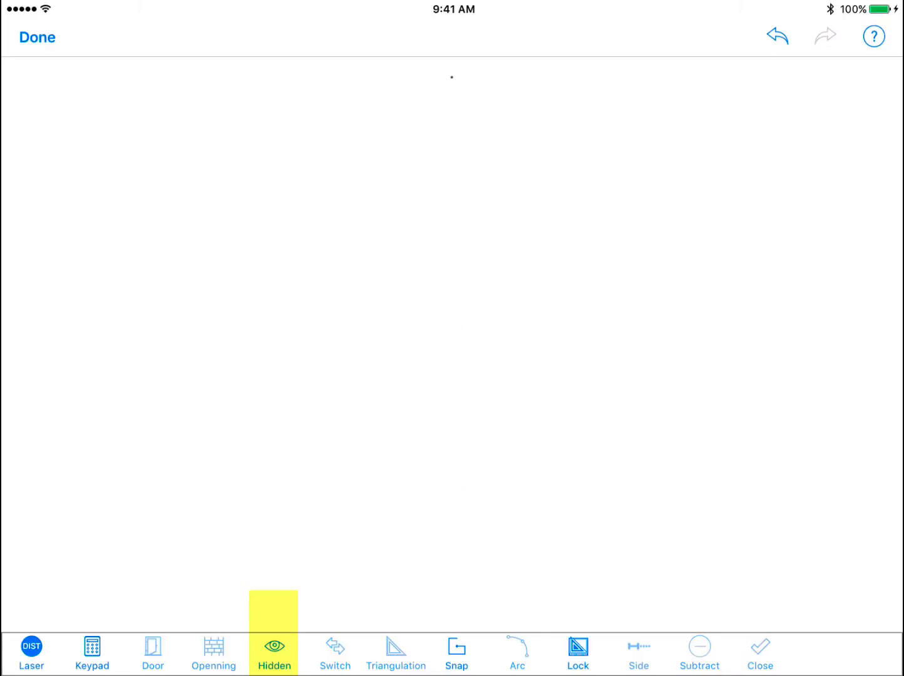
pyautogui.click(37, 37)
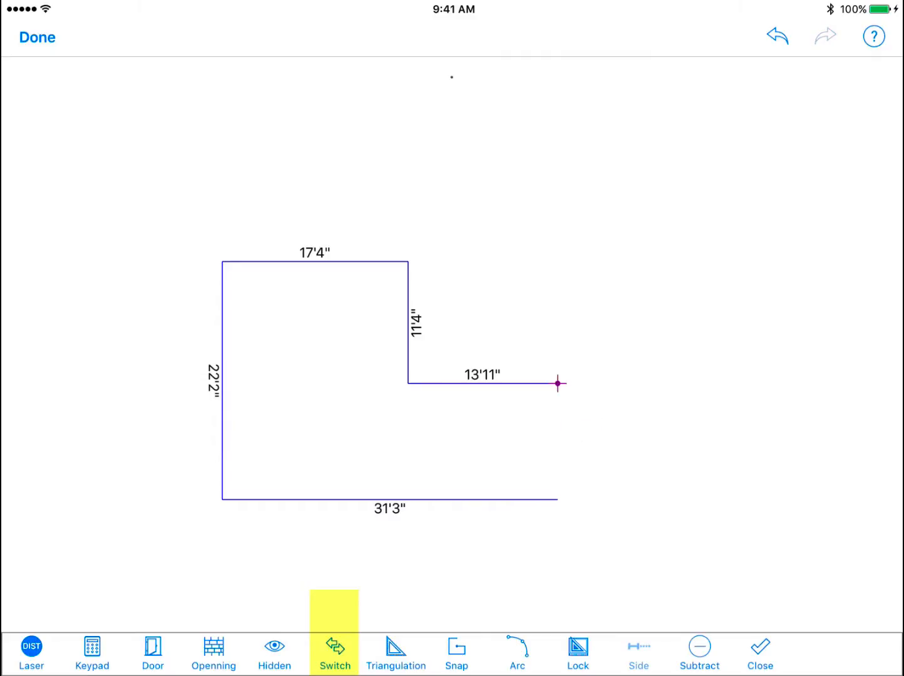
# Step: Close the L-shaped outline as Rm1 with its 10'10" wall and clear the canvas
pyautogui.click(761, 649)
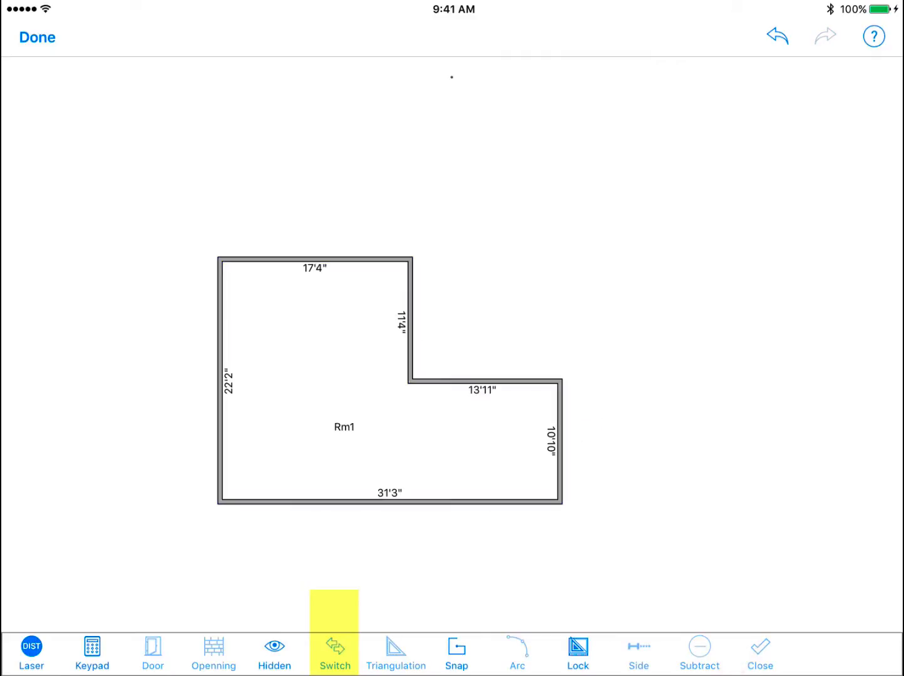
pyautogui.click(395, 650)
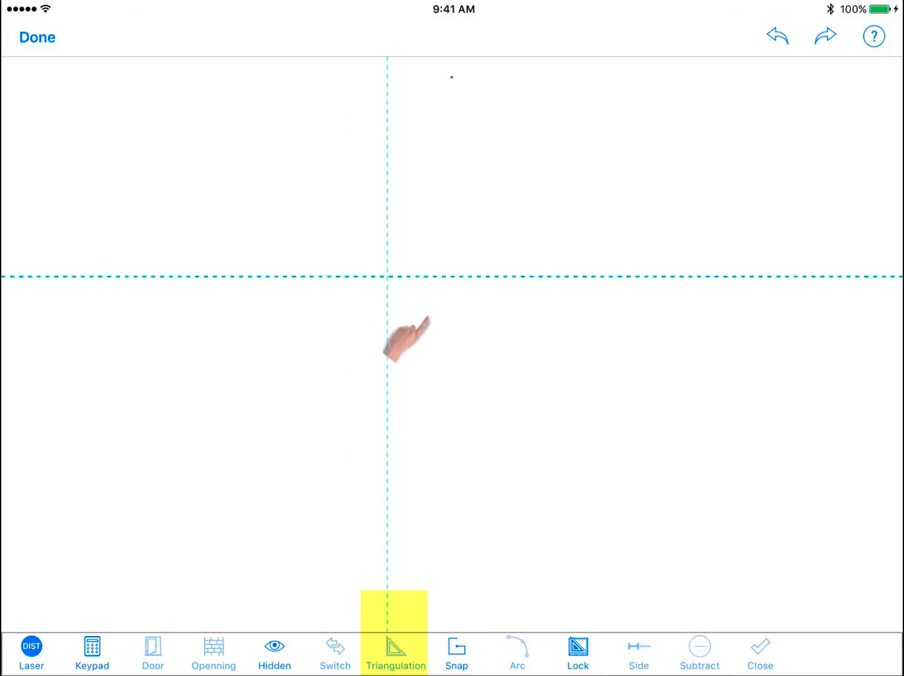
# Step: Drag the outline walls along the guides to form a 14'10" by 18'5" room, and close it
pyautogui.moveTo(407, 338); pyautogui.dragTo(228, 570)
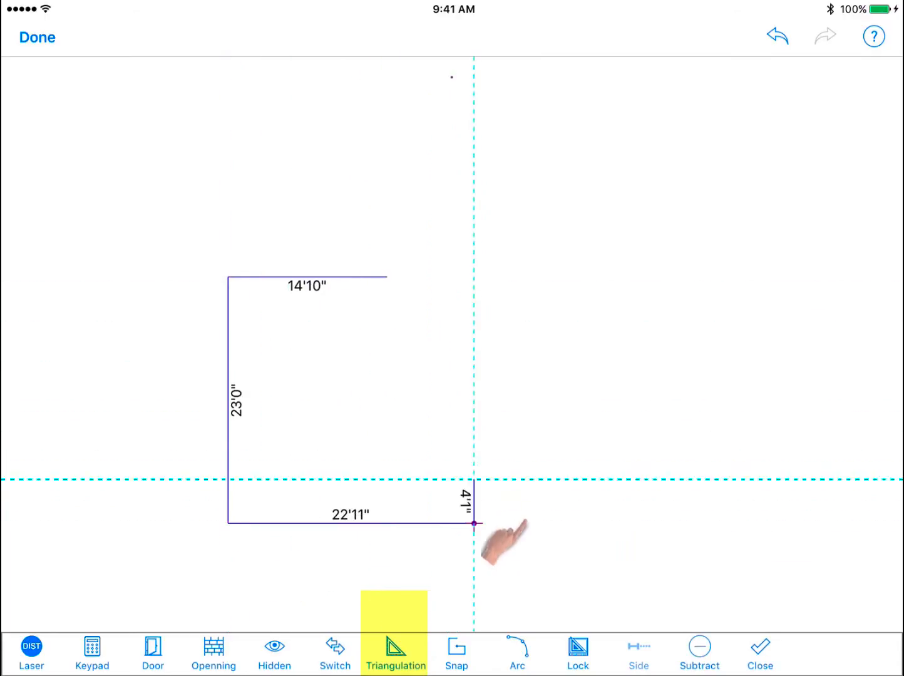
pyautogui.click(395, 651)
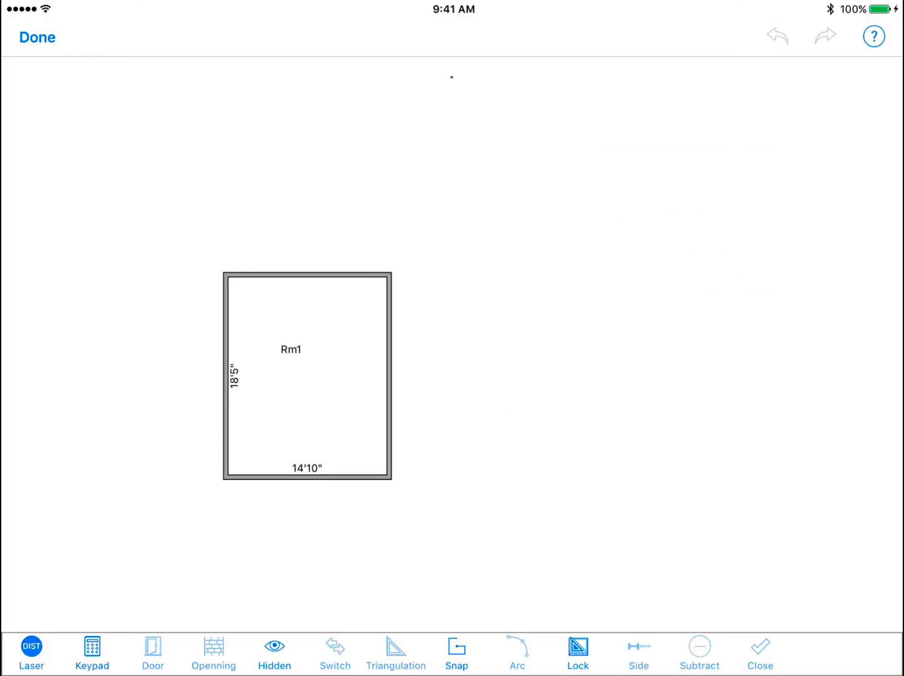
# Step: Enable Snap and draw 14'1" and 18'5" walls starting from Rm1's top-right corner
pyautogui.click(457, 649)
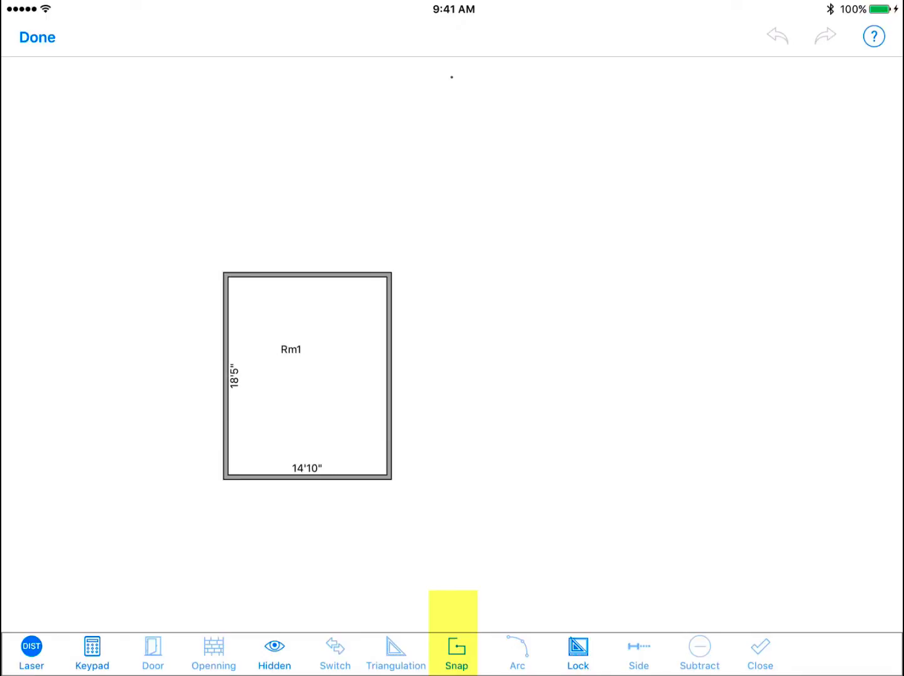
pyautogui.click(457, 656)
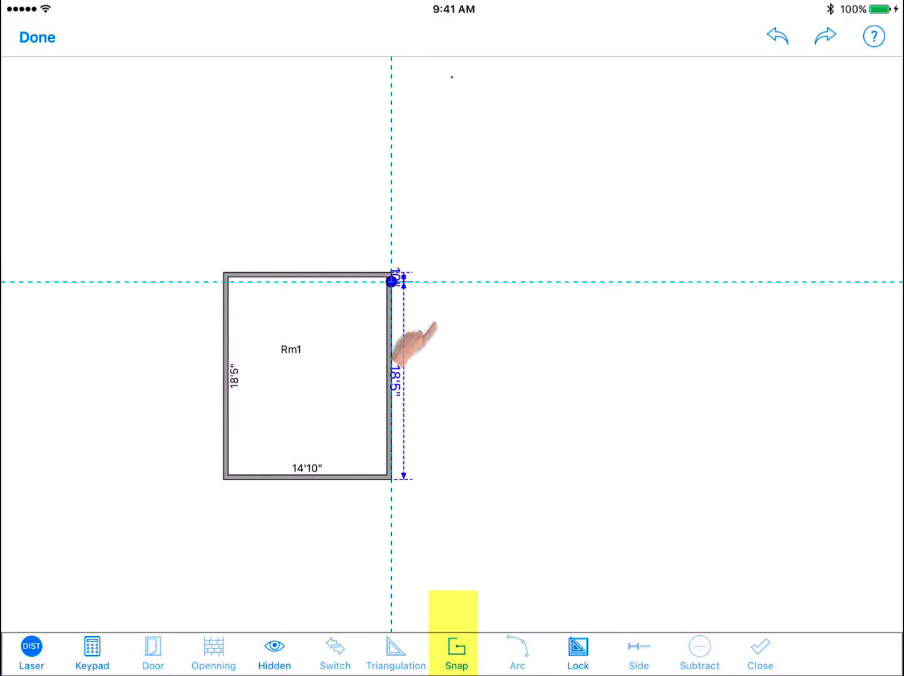
pyautogui.moveTo(394, 280); pyautogui.dragTo(542, 277)
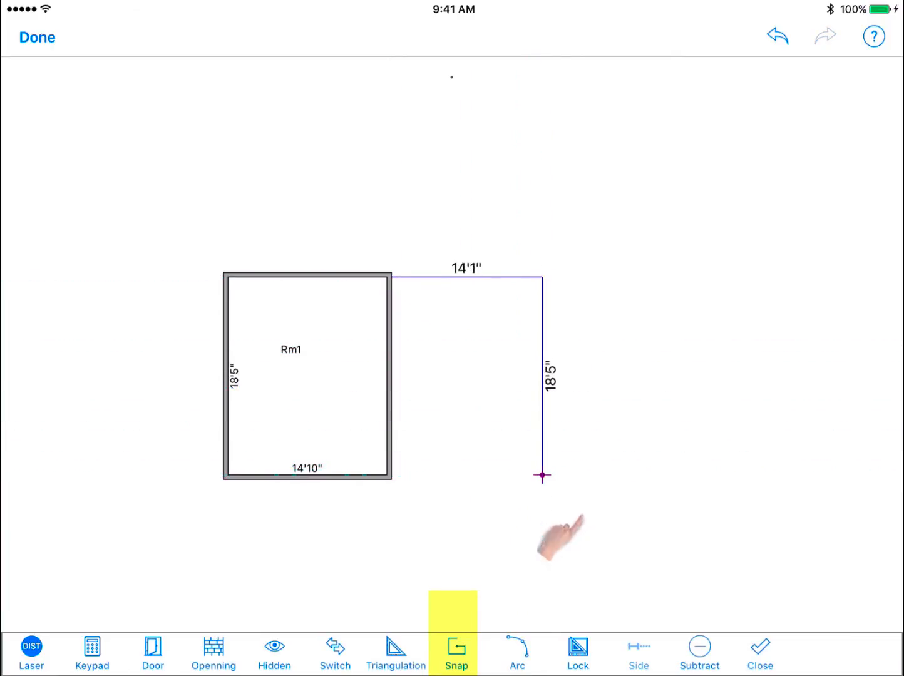
pyautogui.moveTo(543, 475); pyautogui.dragTo(393, 474)
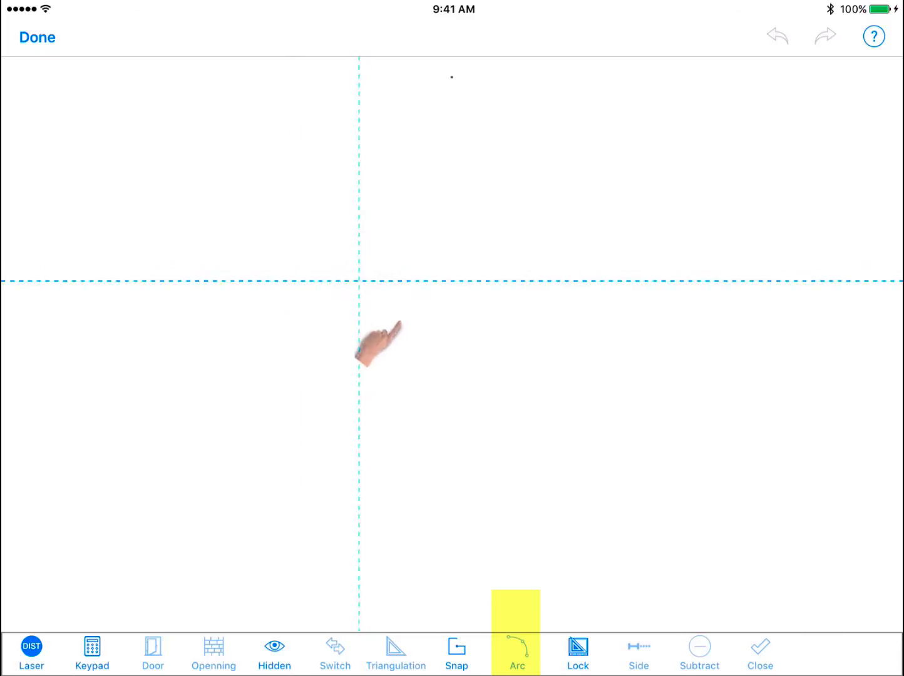
# Step: Draw the room walls and shape an arc wall from the bottom wall's end, spanning about 13'10"
pyautogui.moveTo(379, 344); pyautogui.dragTo(225, 517)
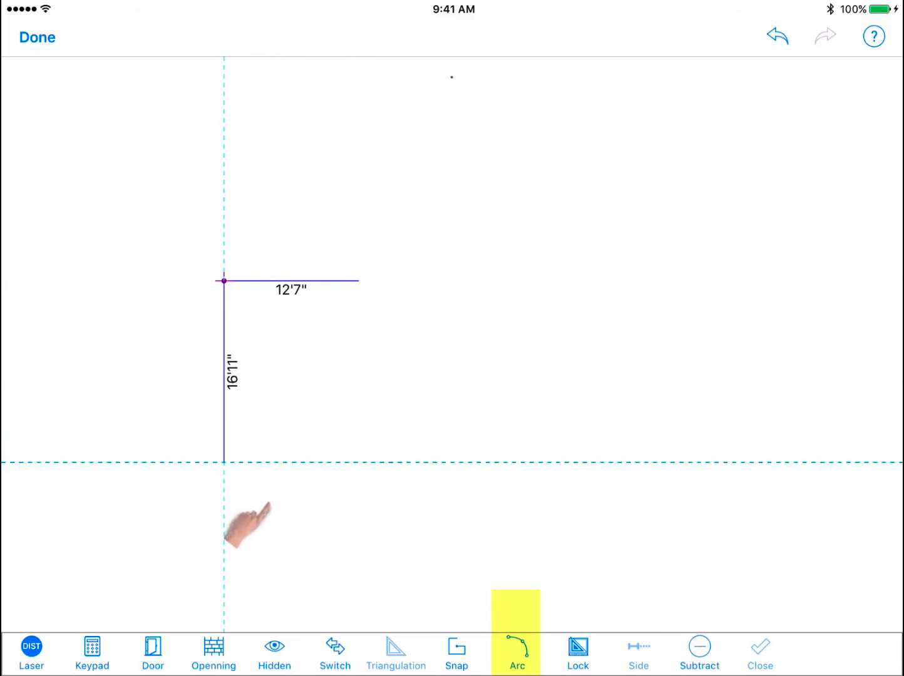
pyautogui.click(443, 463)
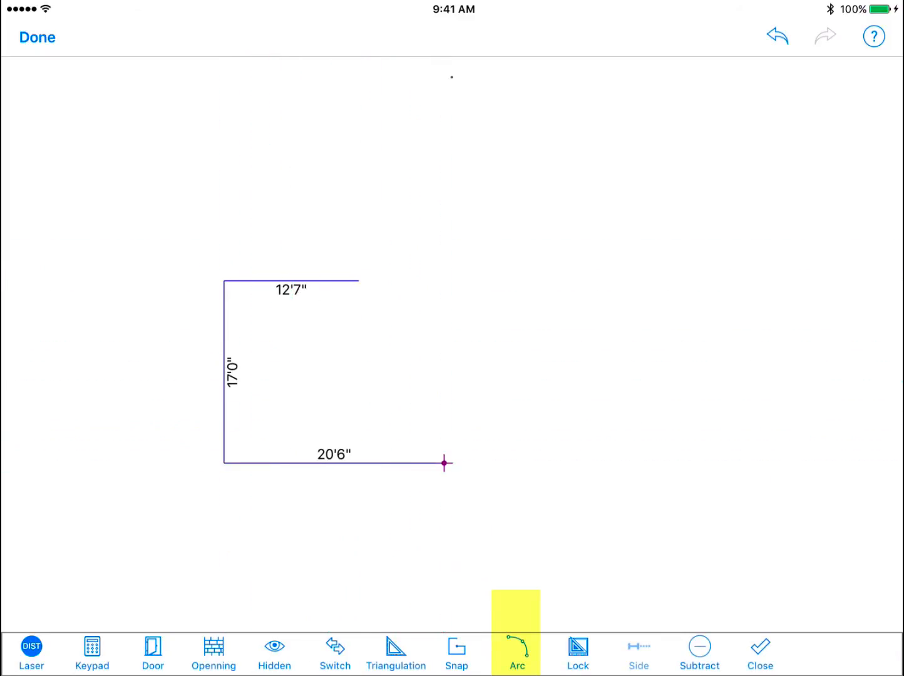
pyautogui.click(518, 652)
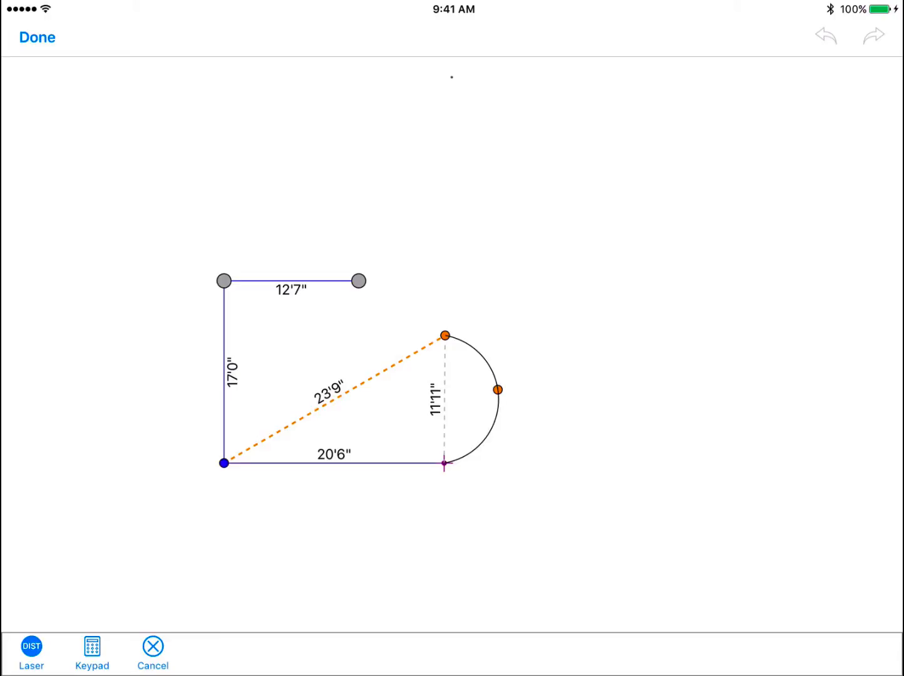
pyautogui.moveTo(445, 335); pyautogui.dragTo(445, 321)
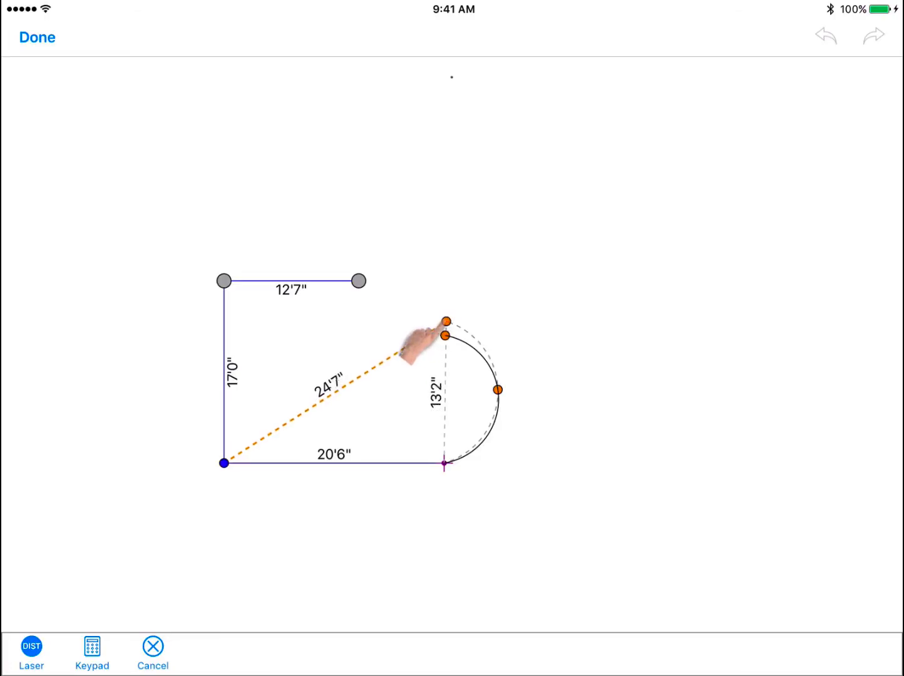
pyautogui.moveTo(446, 321); pyautogui.dragTo(440, 313)
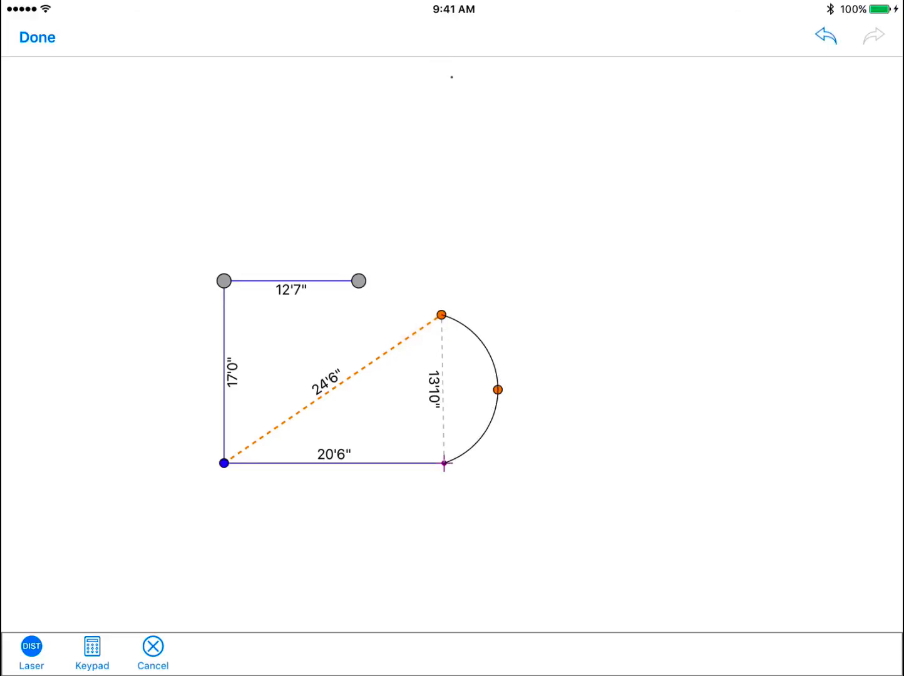
pyautogui.moveTo(442, 312); pyautogui.dragTo(480, 398)
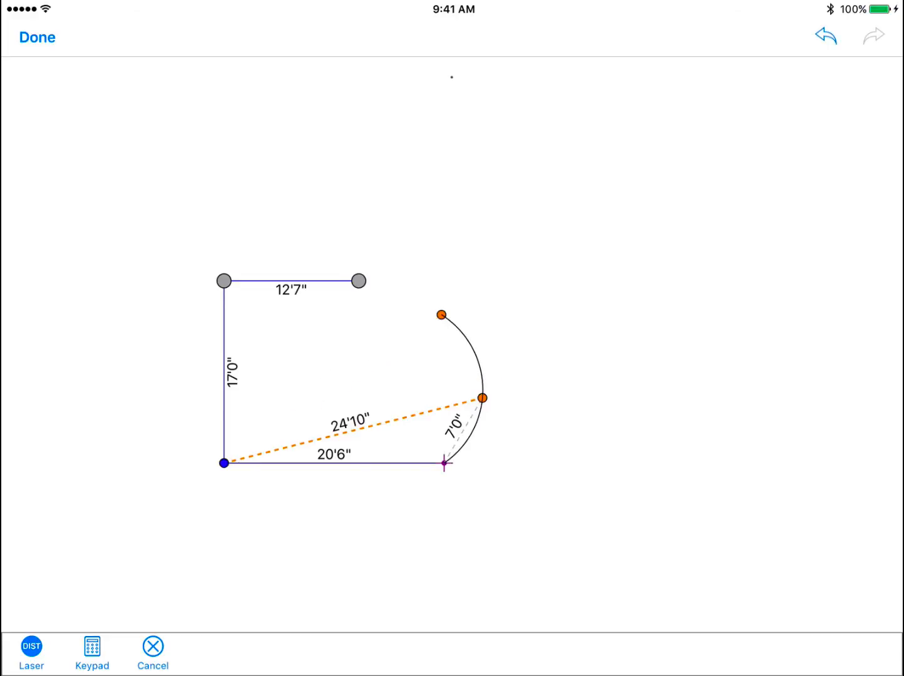
# Step: On the Keypad, enter 7 for the arc measurement and 25 for the arc distance, then apply
pyautogui.click(94, 649)
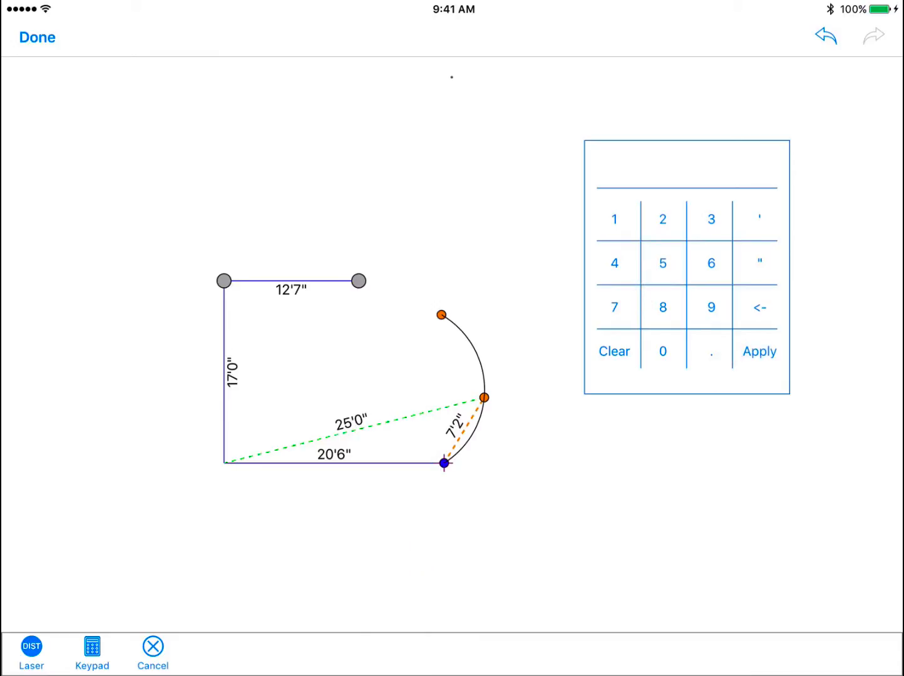
pyautogui.click(615, 307)
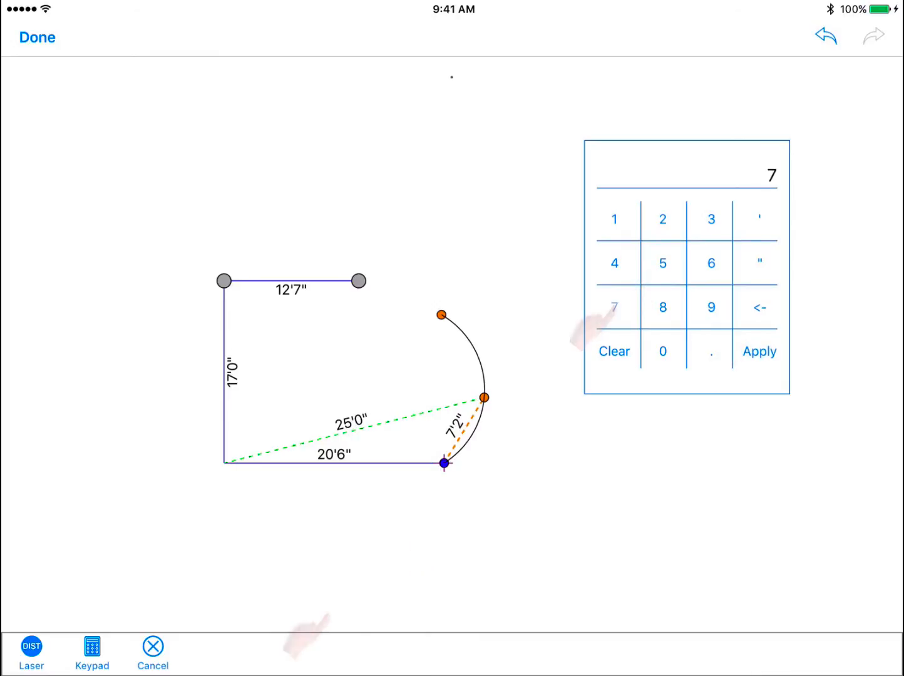
pyautogui.click(760, 352)
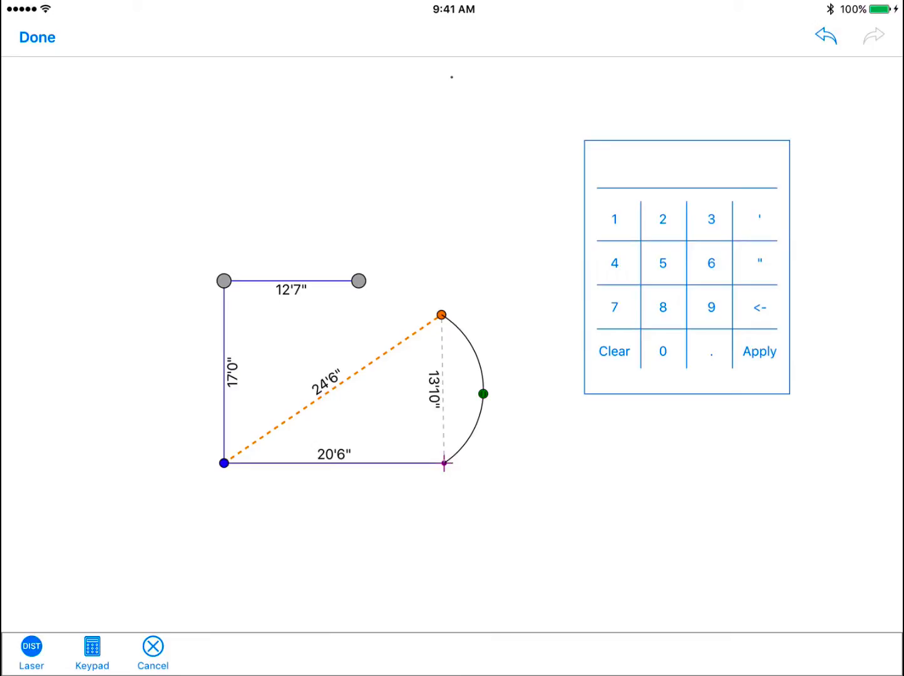
pyautogui.click(663, 263)
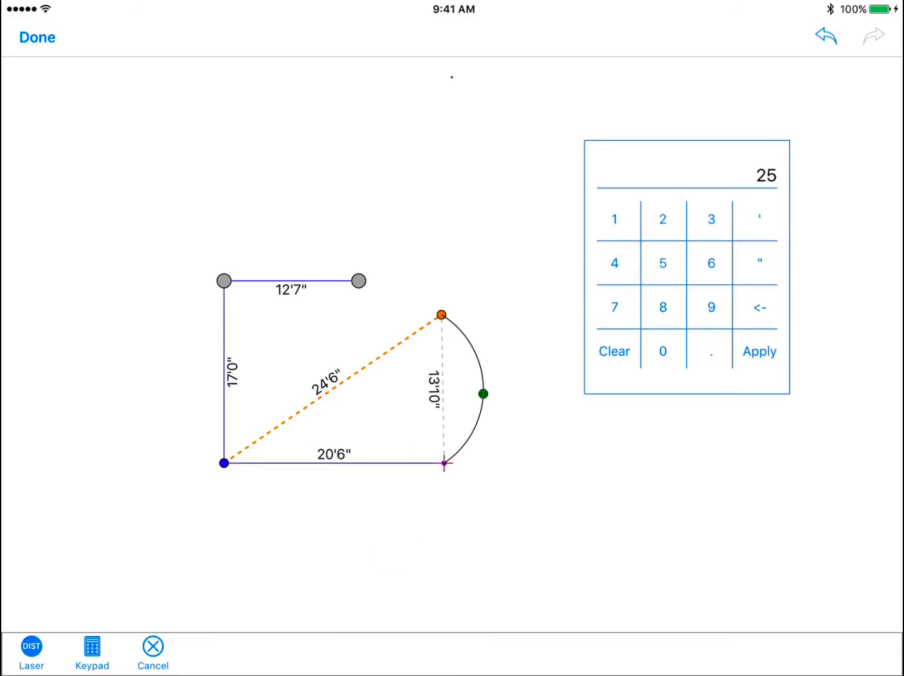
pyautogui.click(760, 351)
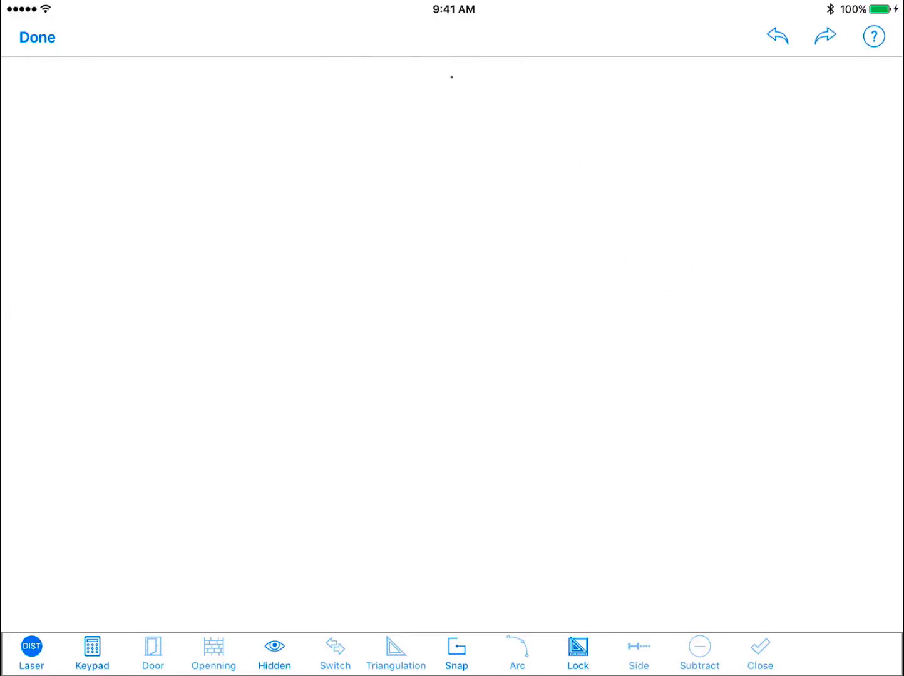
# Step: With Lock on, draw and close Rm1: walls 15'0", 9'2", angled 4'7", 12'4", 12'11"
pyautogui.click(578, 650)
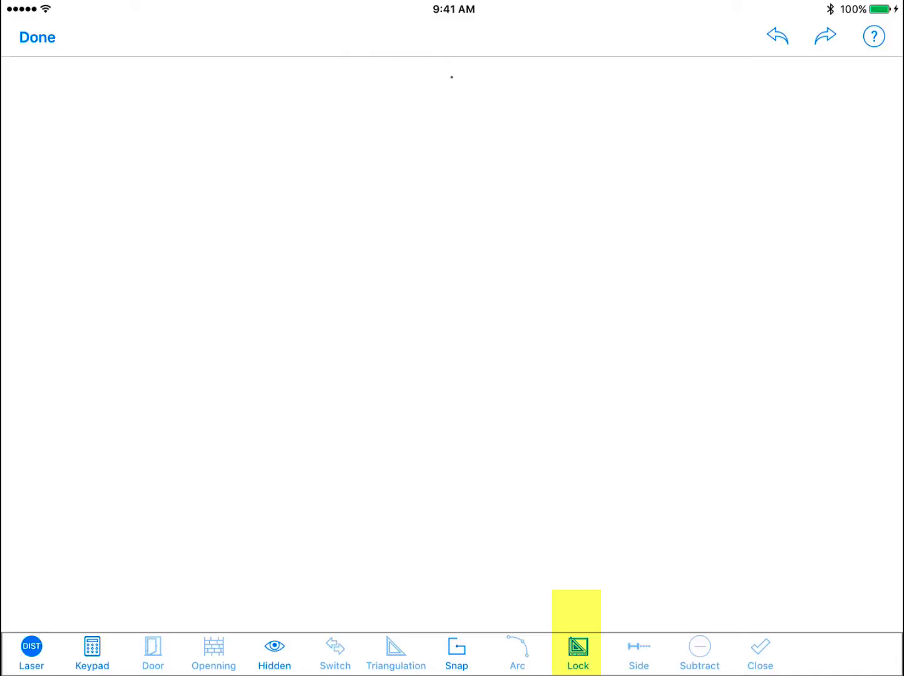
pyautogui.click(305, 340)
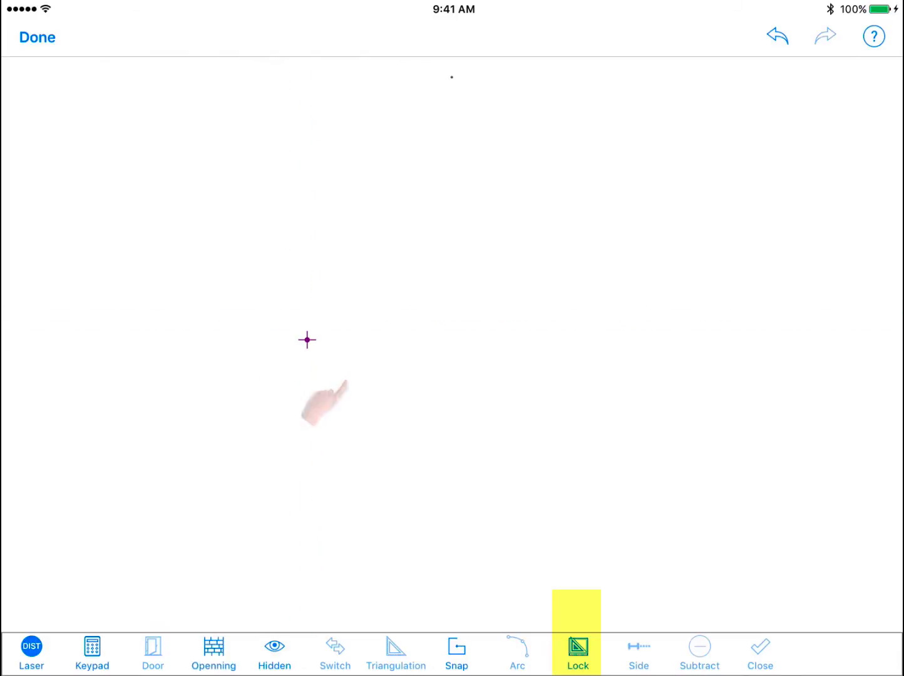
pyautogui.moveTo(306, 340); pyautogui.dragTo(307, 502)
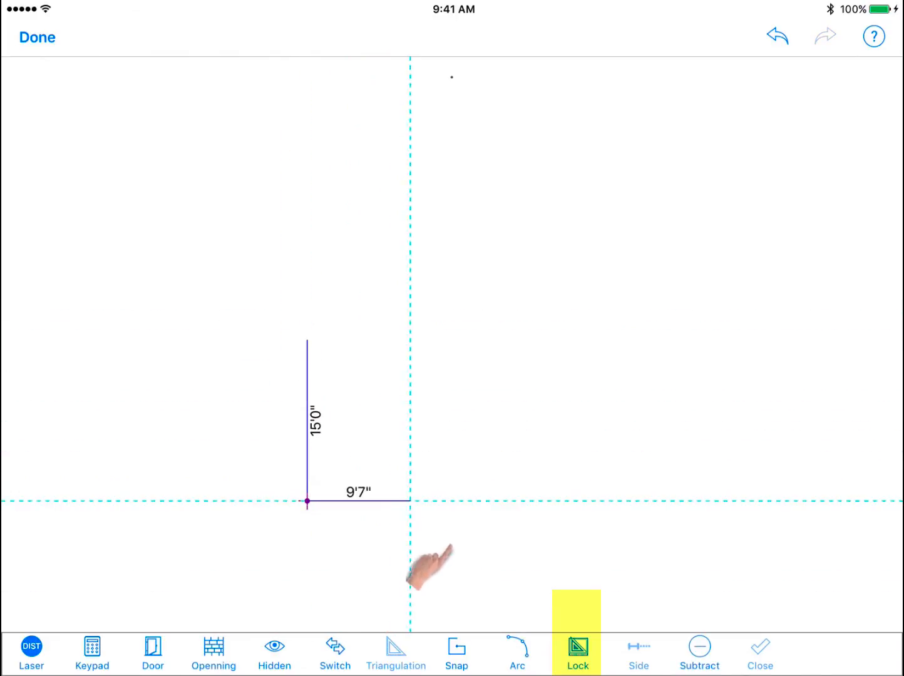
pyautogui.moveTo(432, 570); pyautogui.dragTo(432, 551)
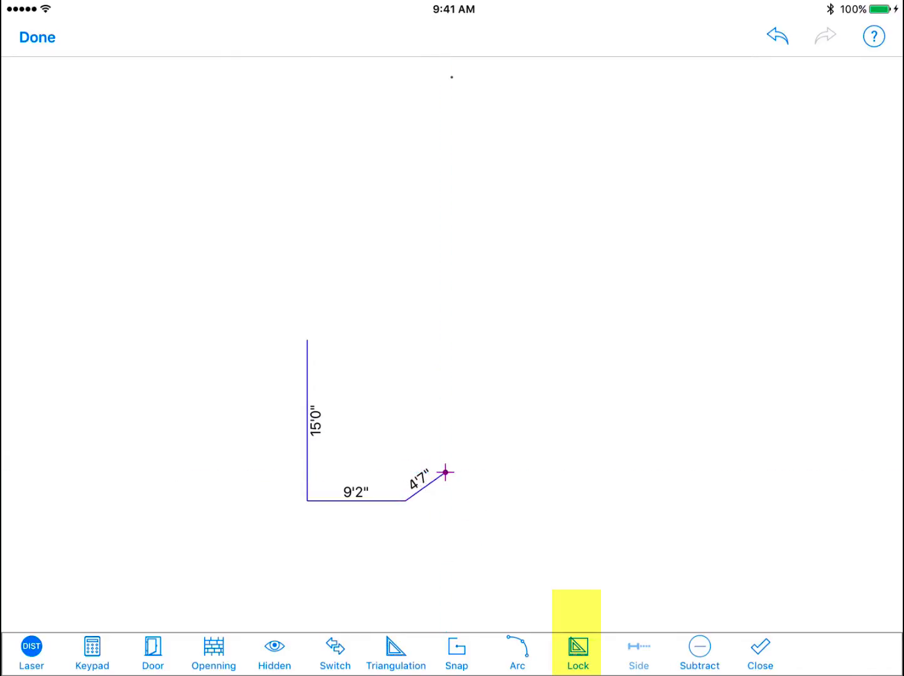
pyautogui.click(760, 651)
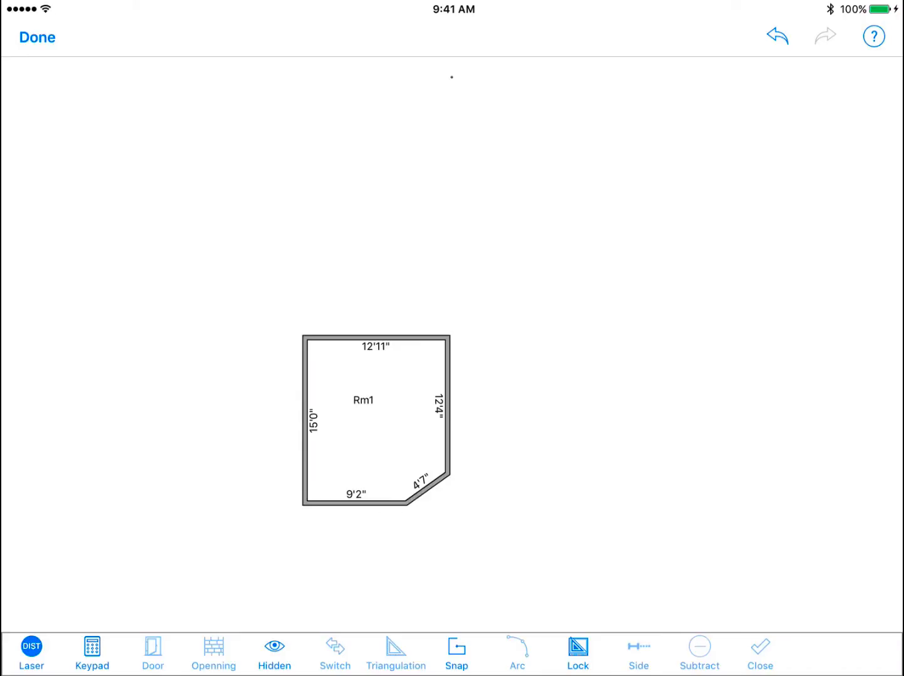
# Step: Measure from Rm1's right wall, sliding the reference point to an offset of 8
pyautogui.click(639, 665)
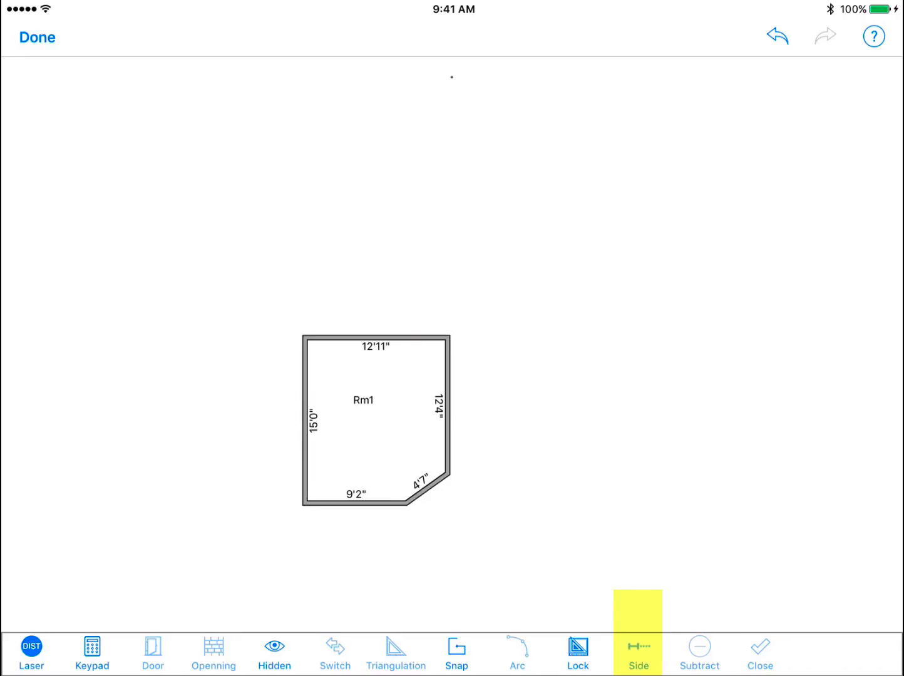
pyautogui.click(449, 423)
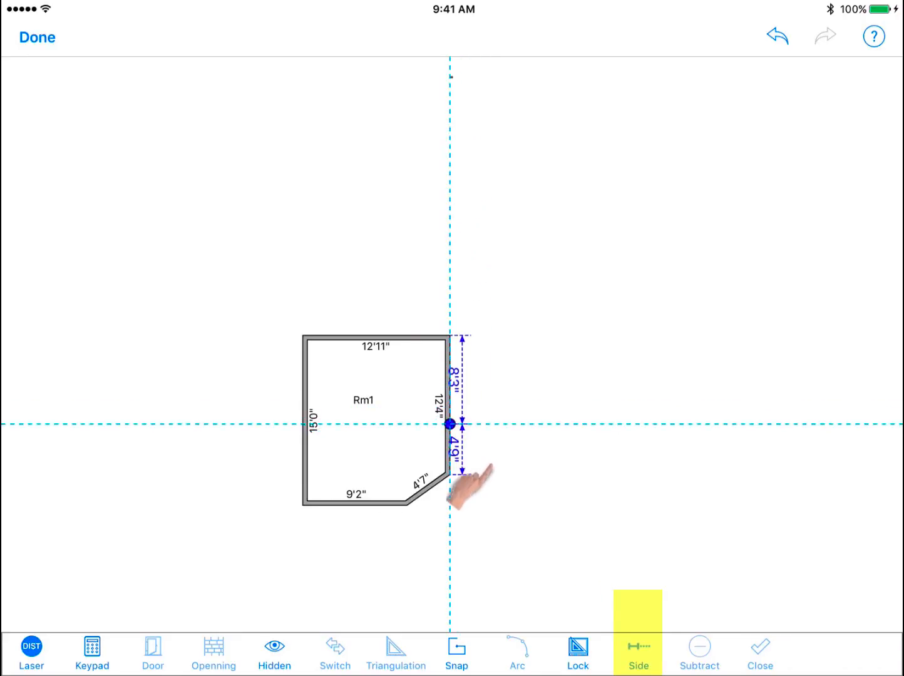
pyautogui.moveTo(451, 425); pyautogui.dragTo(451, 386)
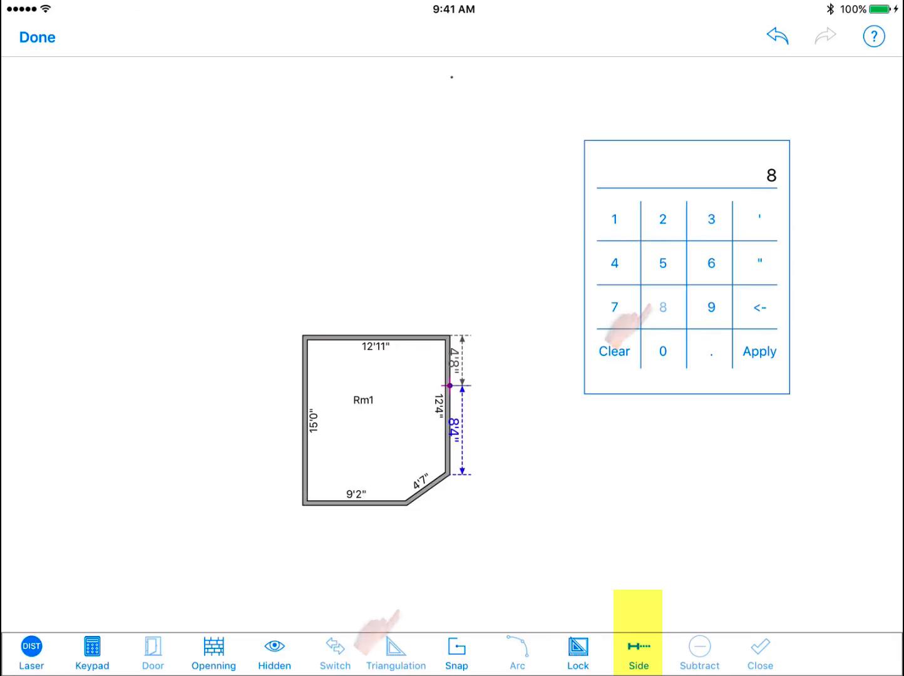
pyautogui.click(760, 351)
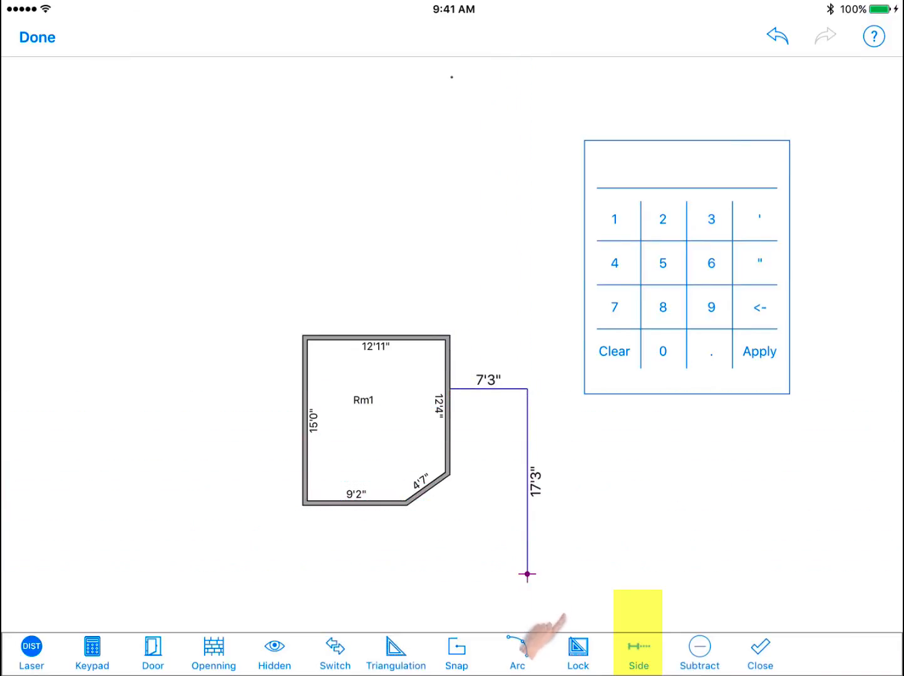
# Step: Draw the new walls (7'3", 17'3", 14'0") out to meet Rm1's bottom wall
pyautogui.moveTo(527, 573); pyautogui.dragTo(375, 574)
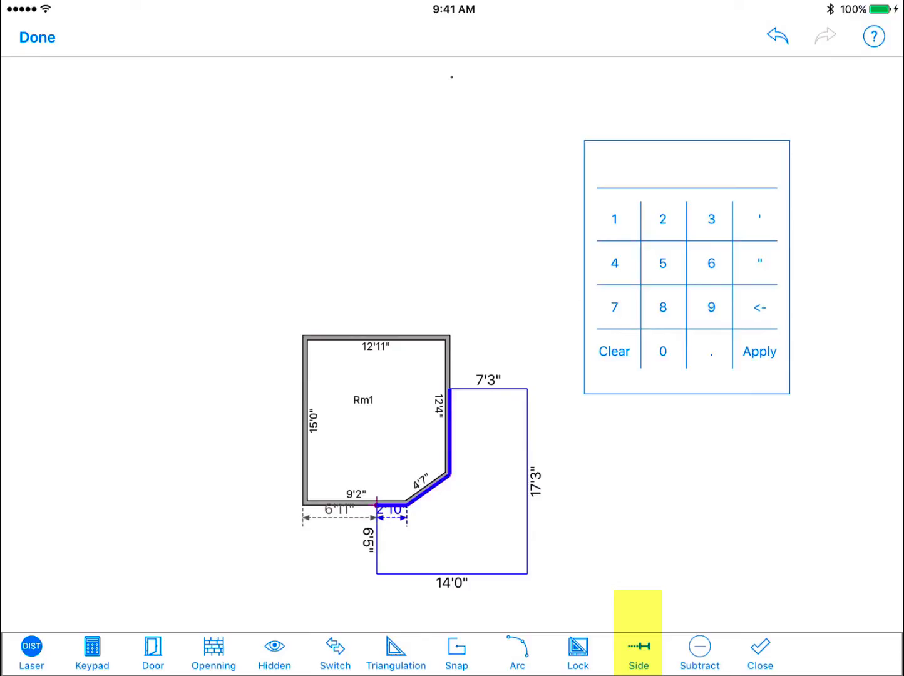
pyautogui.click(639, 666)
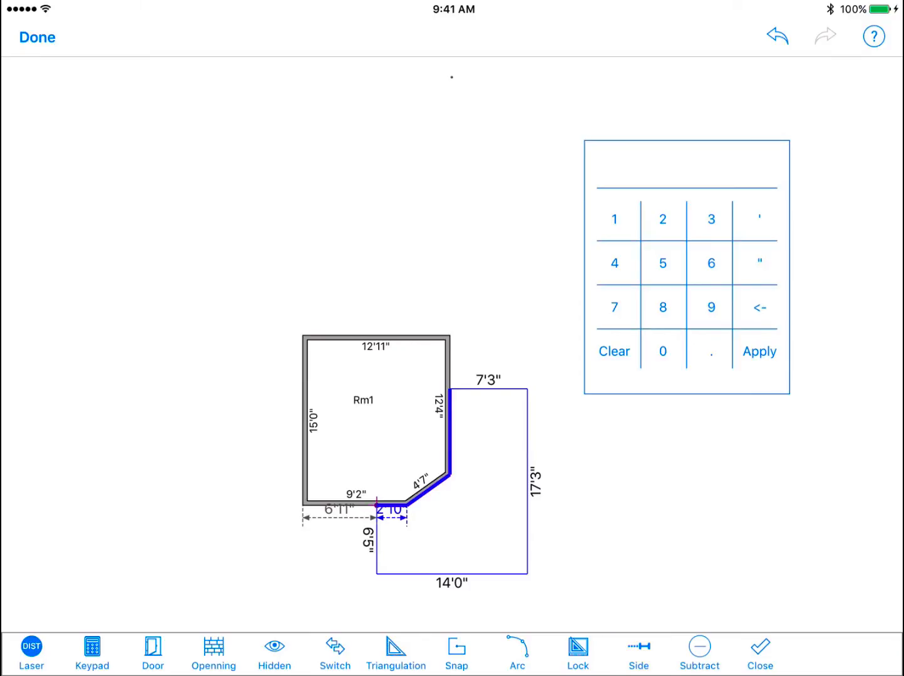
pyautogui.click(699, 654)
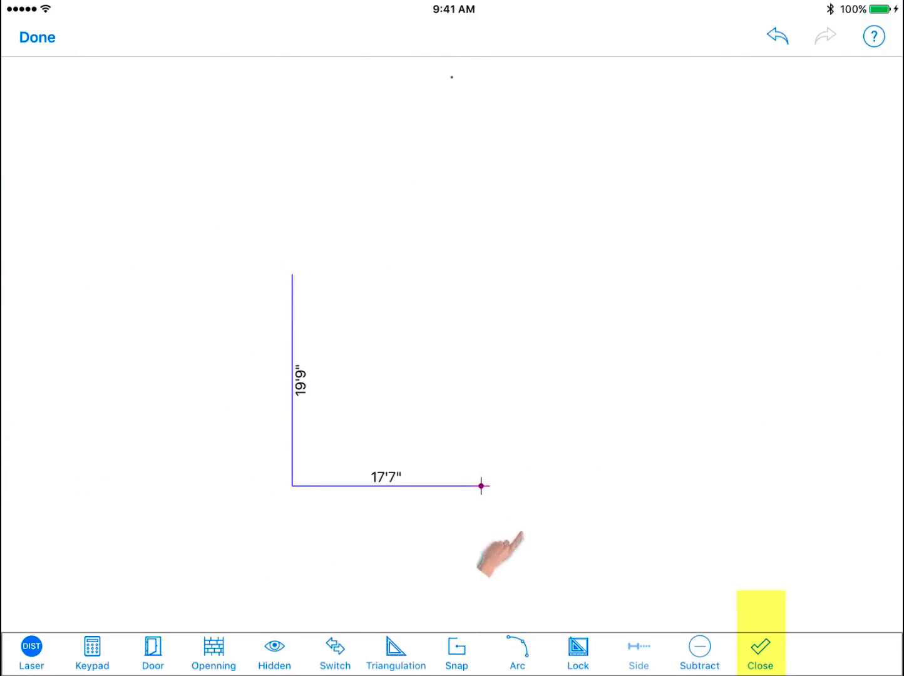
# Step: Add the opposite 19'9" wall and close the outline into a 19'9" by 17'7" room
pyautogui.click(762, 648)
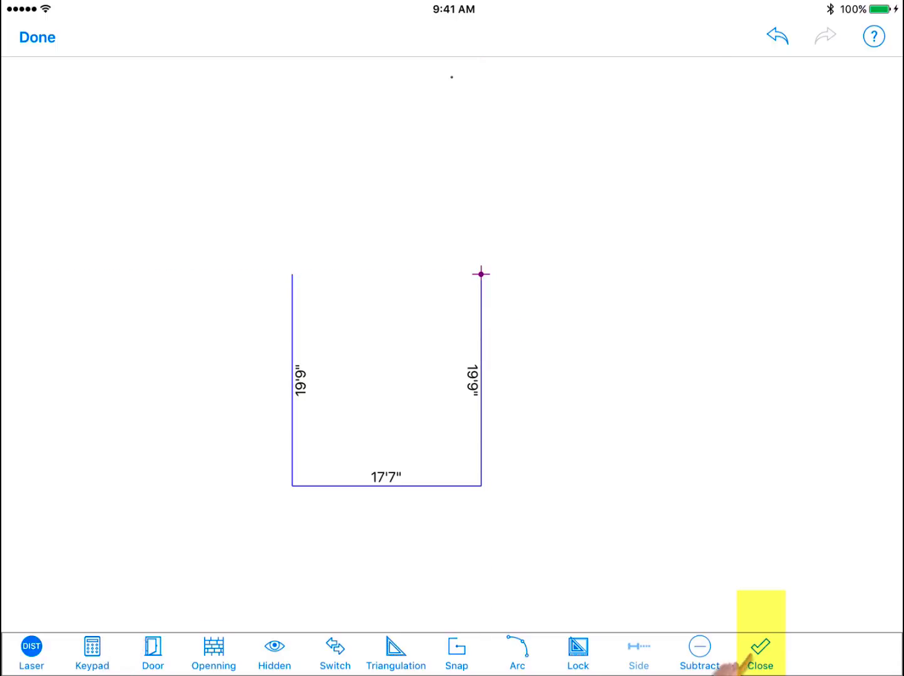
pyautogui.click(762, 647)
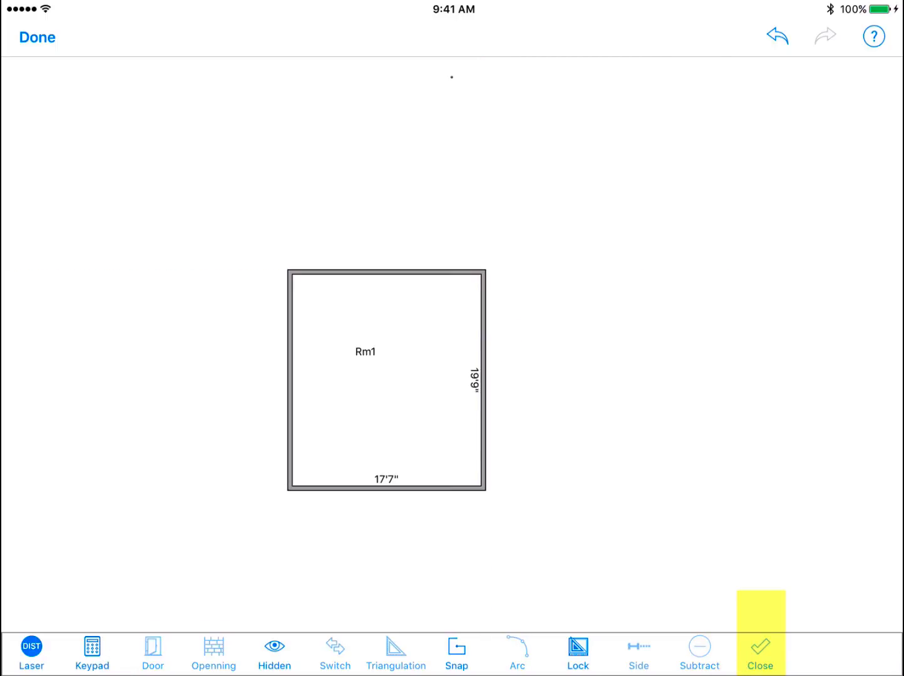